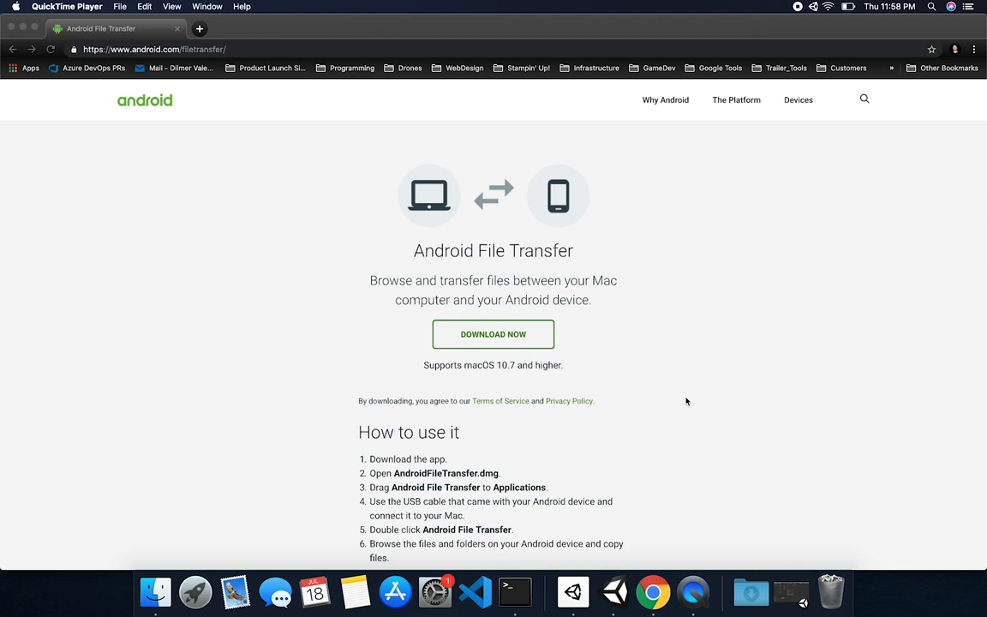
pyautogui.moveTo(672, 366)
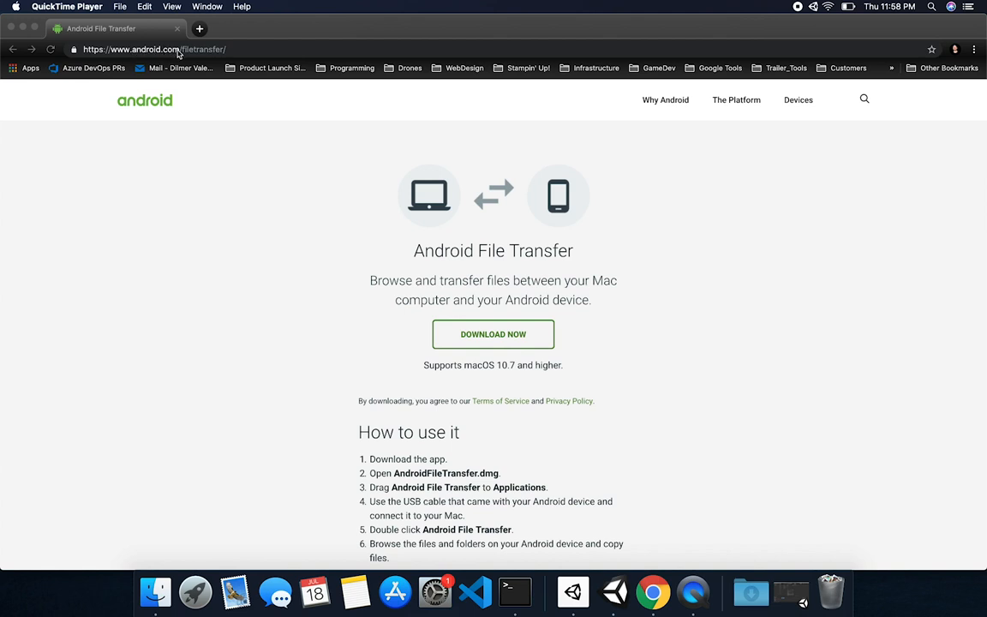
pyautogui.moveTo(439, 297)
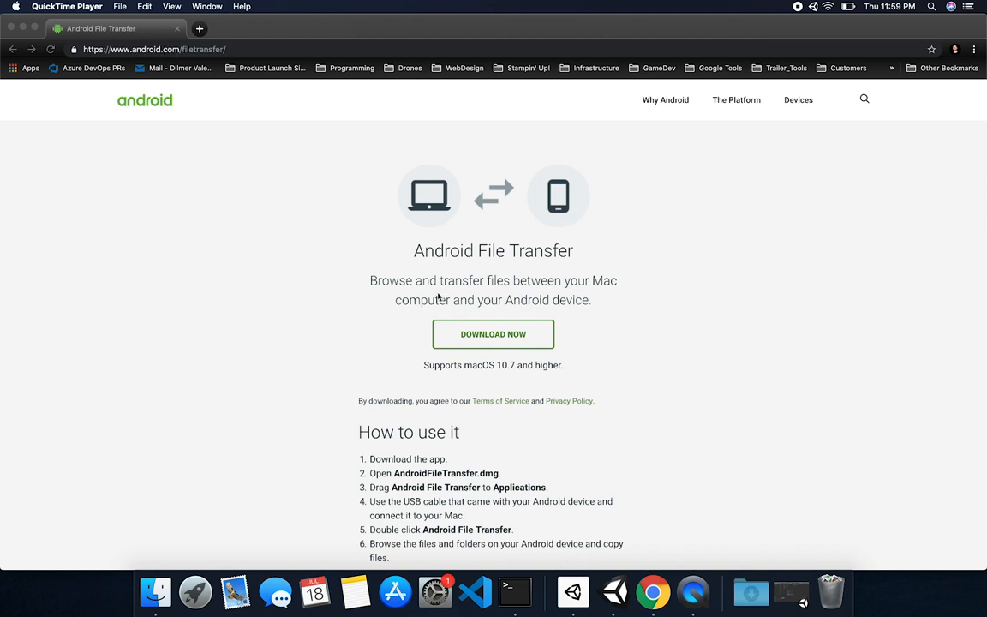
pyautogui.moveTo(458, 264)
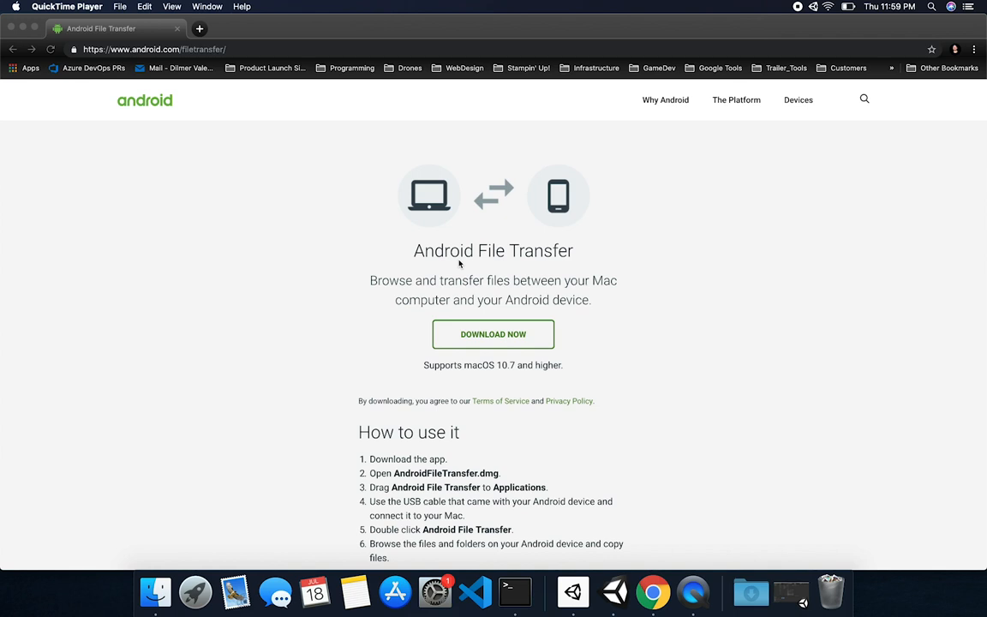
pyautogui.moveTo(584, 368)
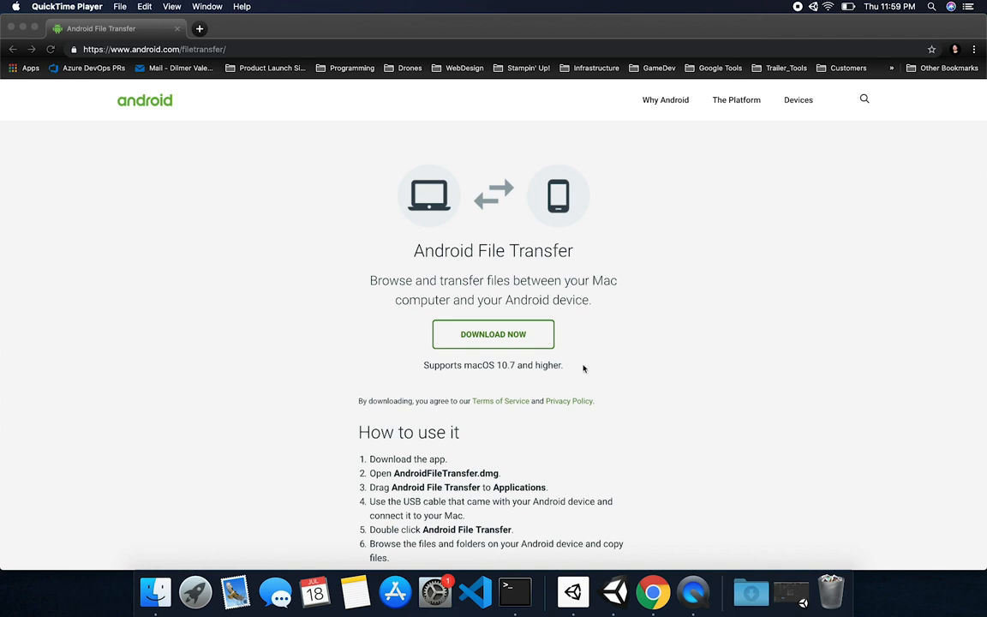
pyautogui.moveTo(613, 335)
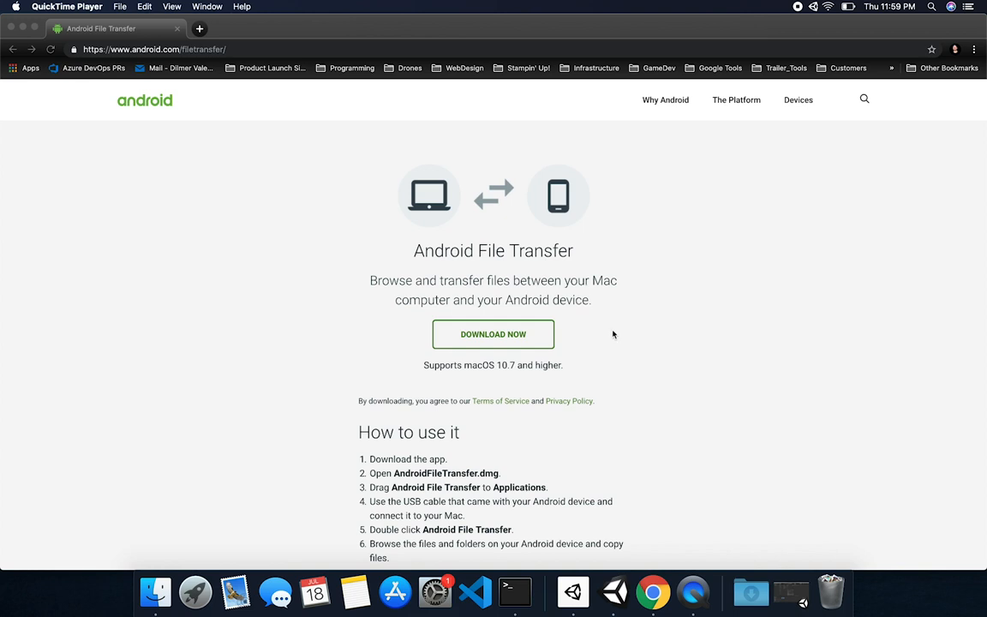
pyautogui.moveTo(638, 273)
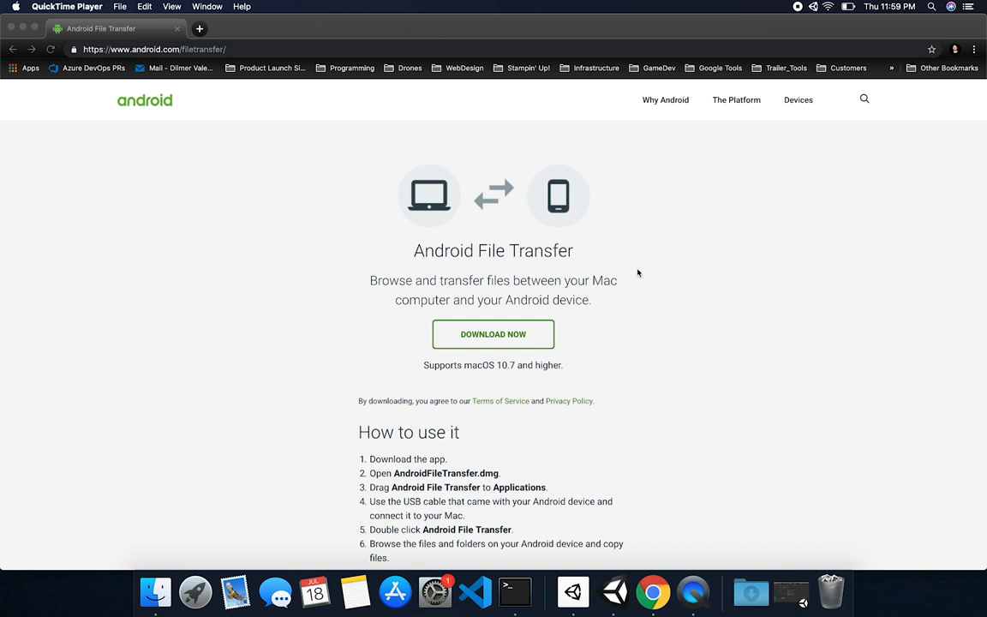
pyautogui.moveTo(637, 321)
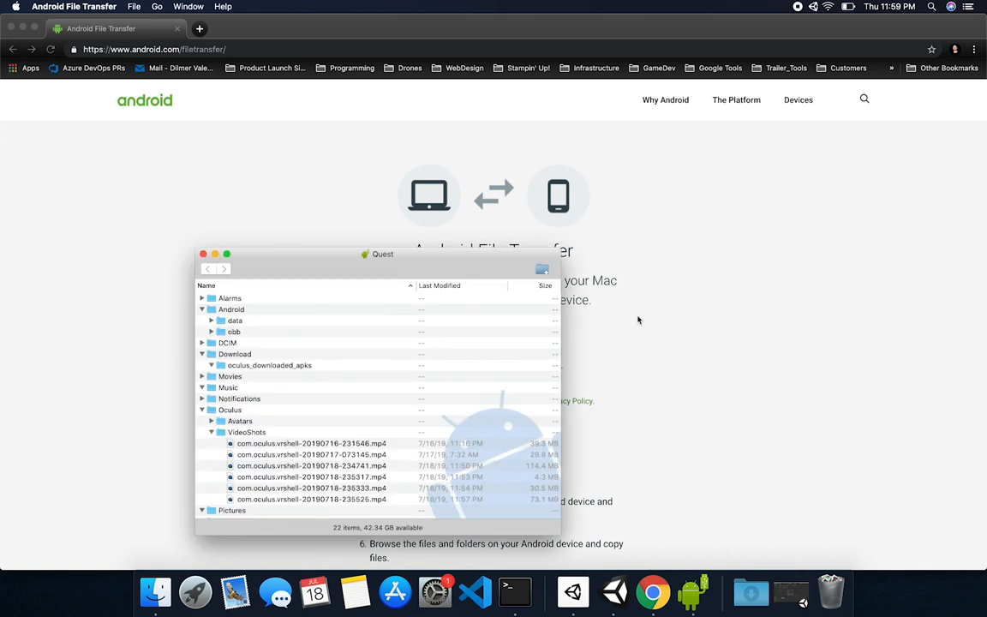
pyautogui.moveTo(375, 260)
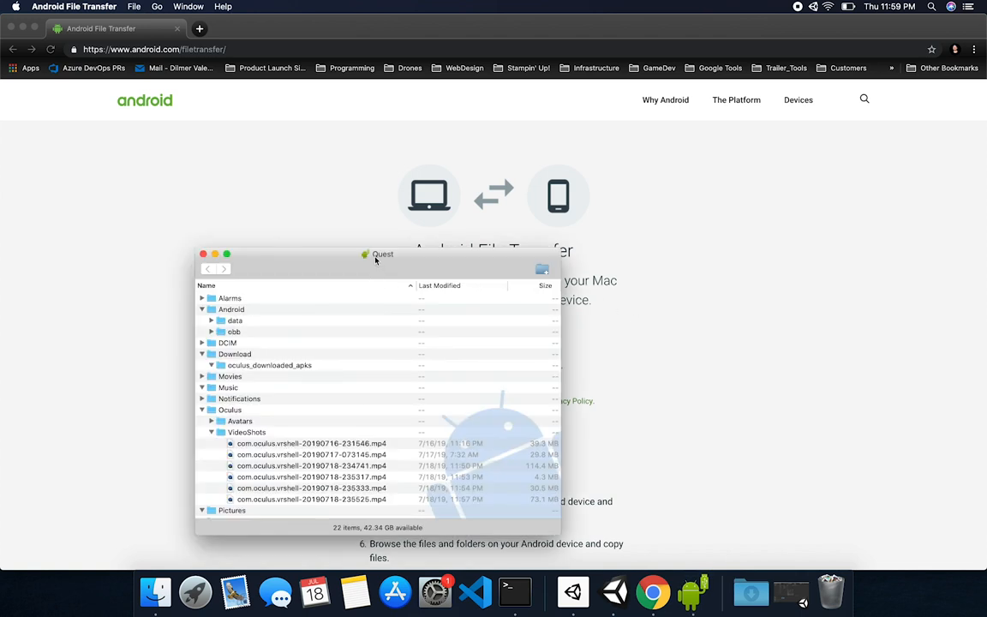
pyautogui.moveTo(381, 258)
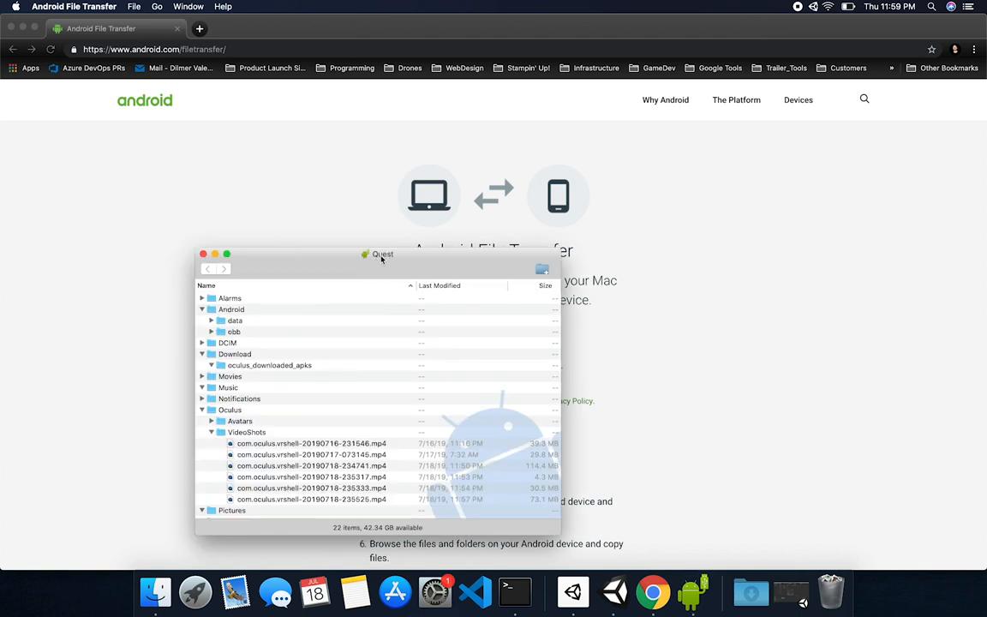
# Expand Oculus > VideoShots on the Quest, select a recording, and type 'find My'.
pyautogui.moveTo(382, 254); pyautogui.dragTo(402, 184)
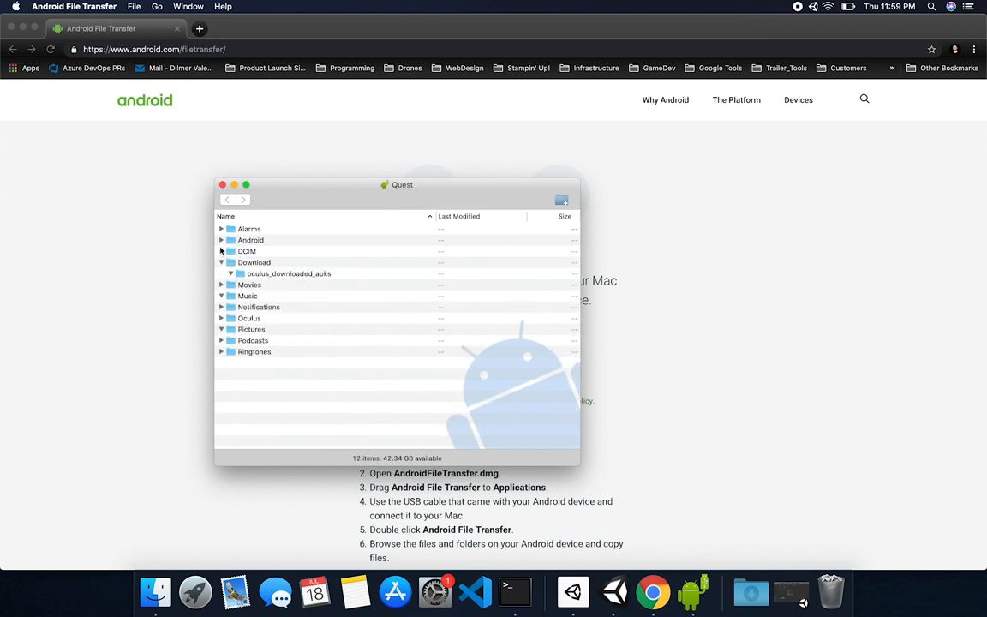
pyautogui.click(222, 306)
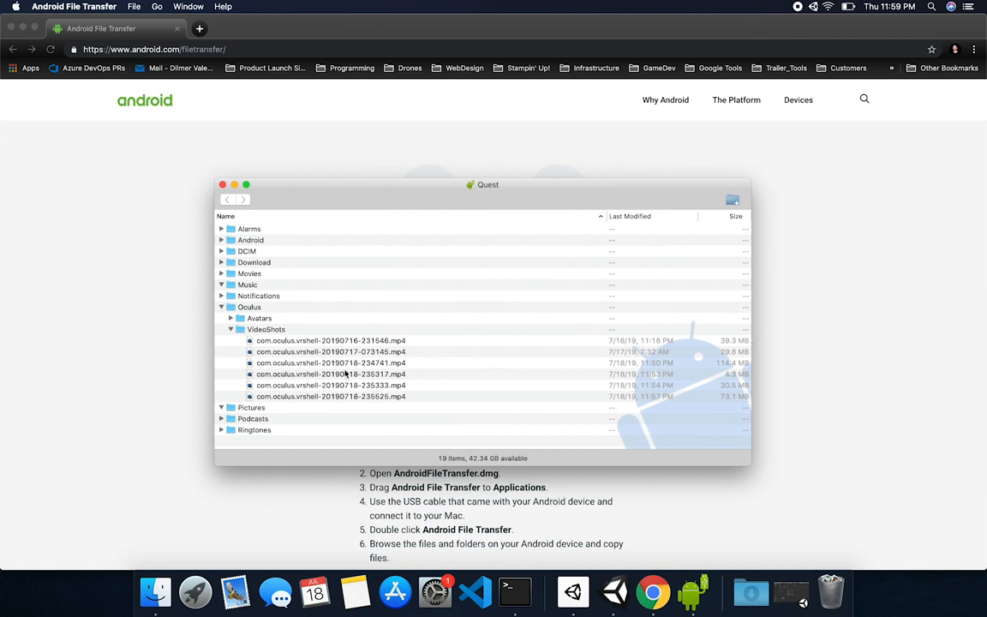
pyautogui.click(330, 362)
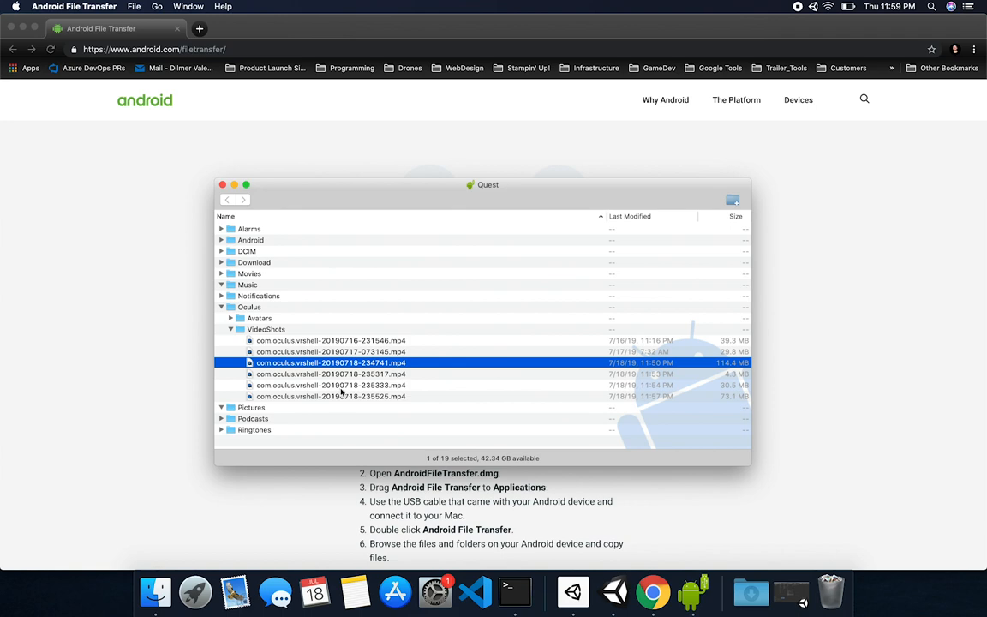
pyautogui.write('find My')
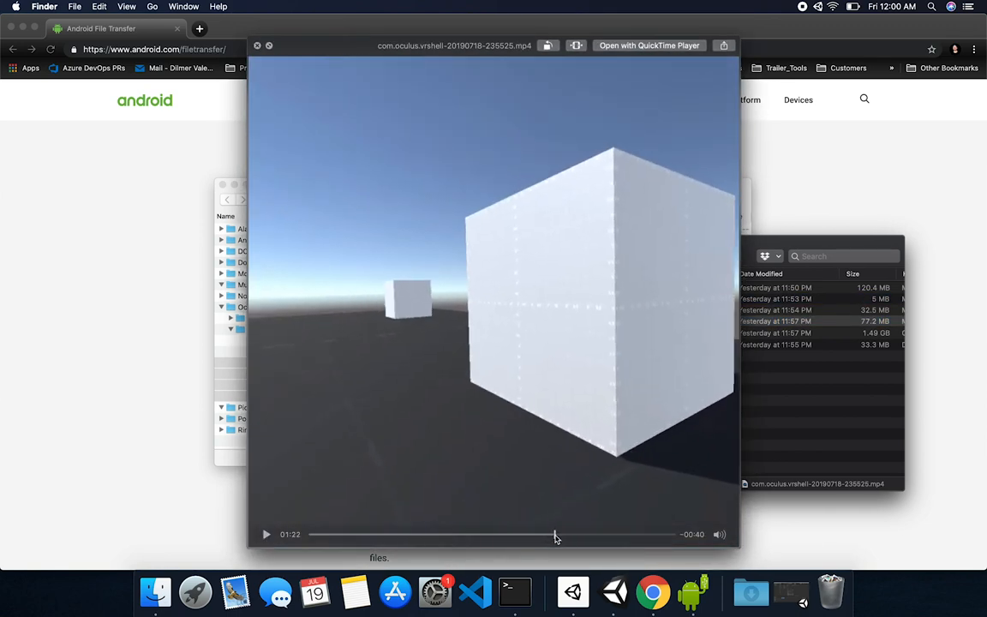
# Scrub the 235525 recording preview to 1:36, then back to 0:54, and close it.
pyautogui.moveTo(555, 534); pyautogui.dragTo(597, 535)
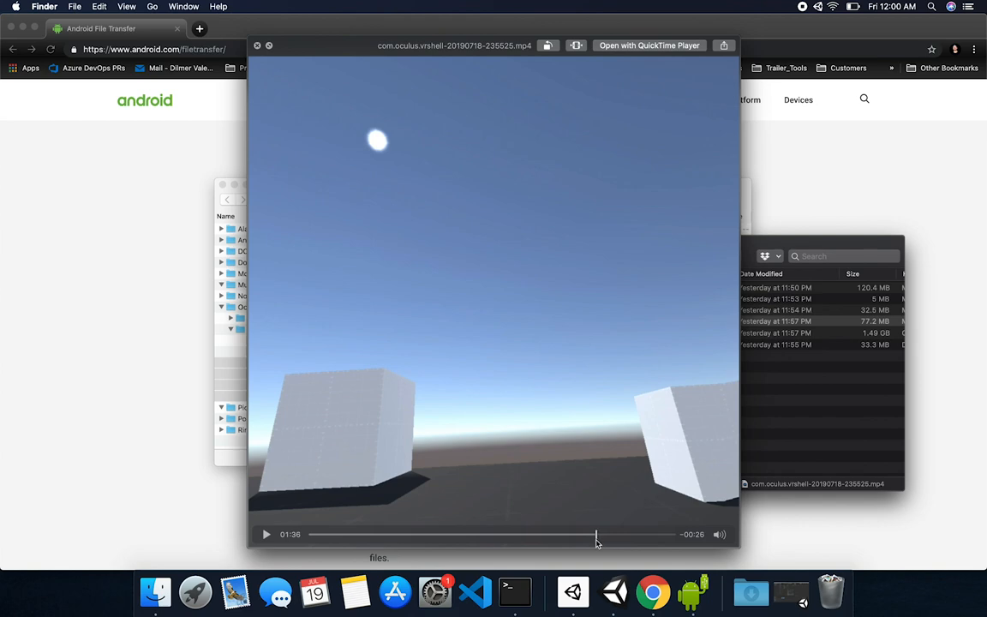
pyautogui.moveTo(598, 535); pyautogui.dragTo(534, 534)
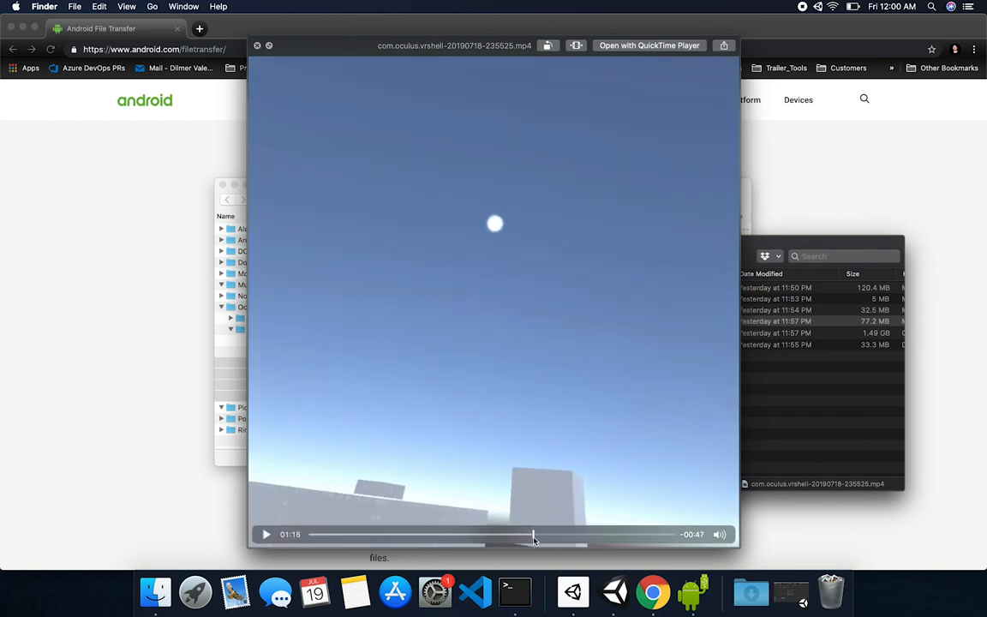
pyautogui.moveTo(533, 534); pyautogui.dragTo(491, 533)
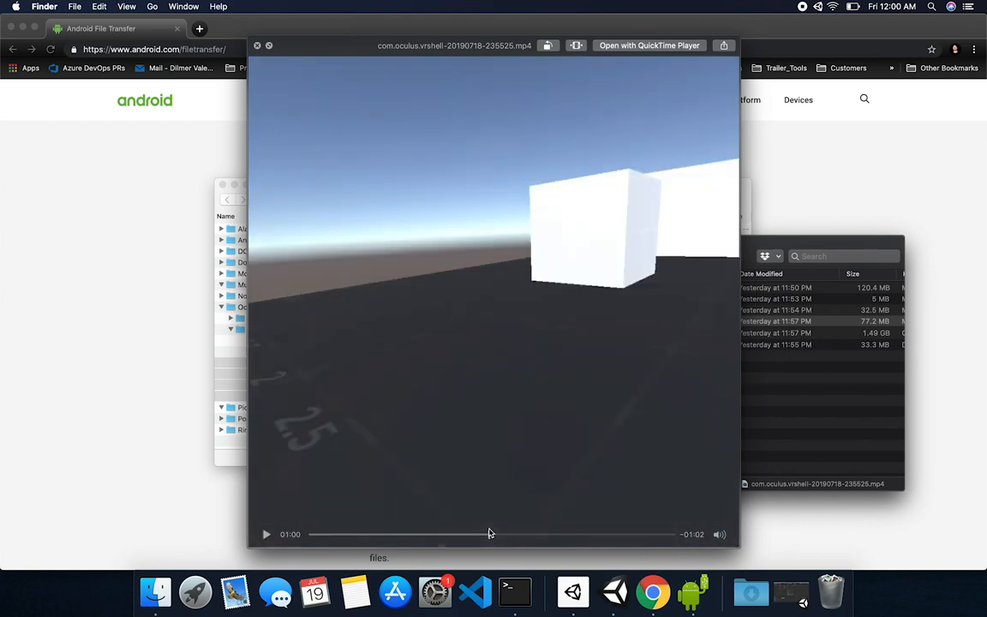
pyautogui.moveTo(491, 535); pyautogui.dragTo(471, 535)
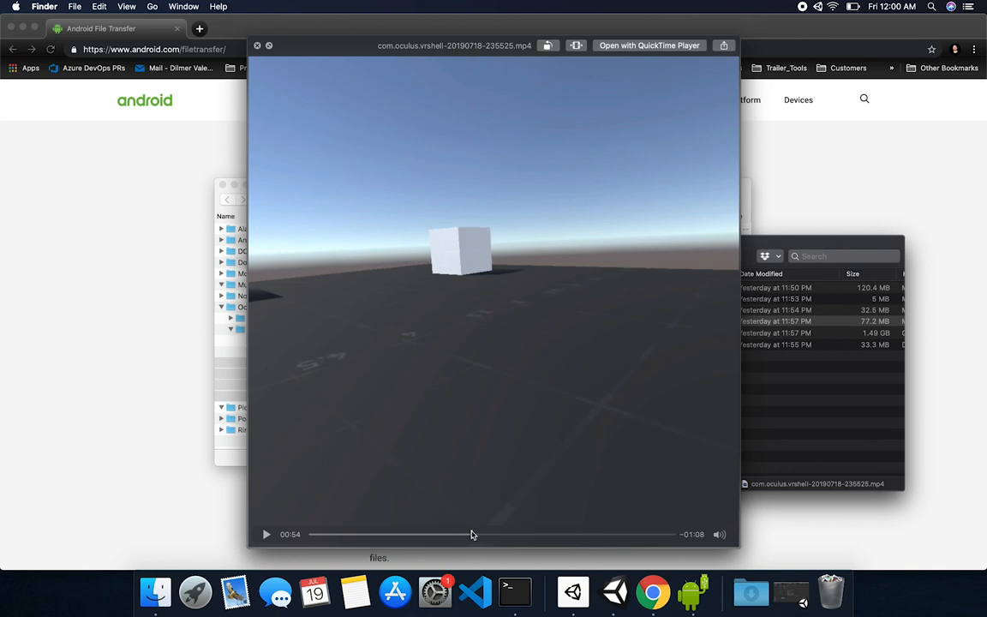
pyautogui.click(256, 45)
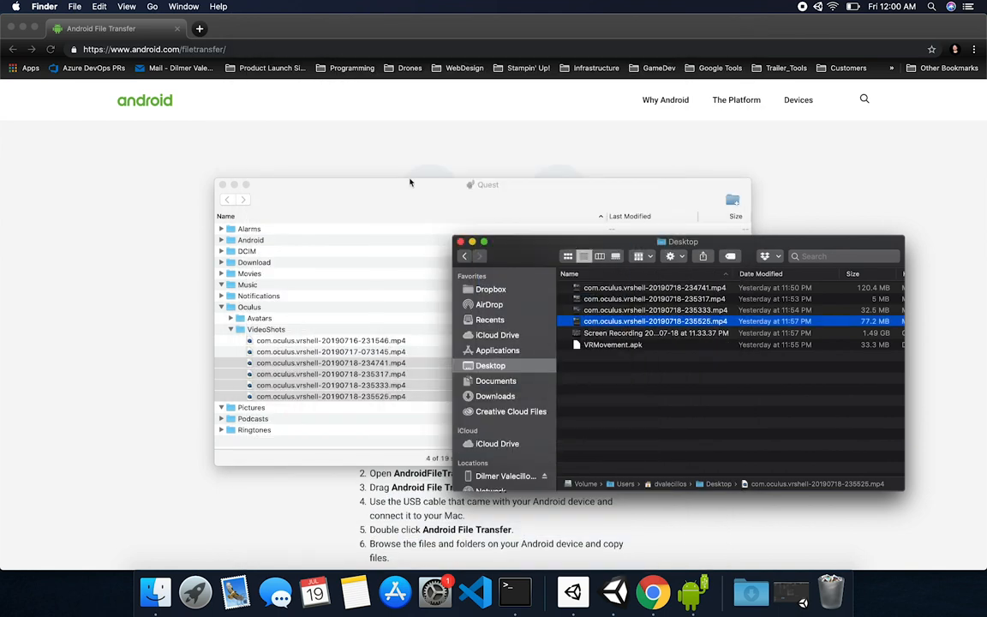
pyautogui.moveTo(531, 255)
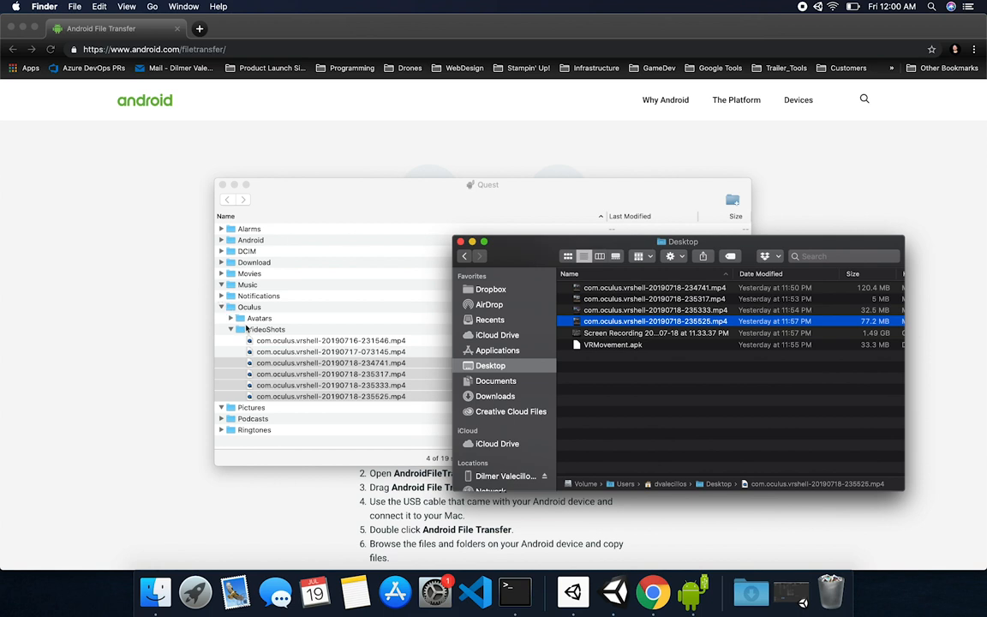
pyautogui.moveTo(333, 343)
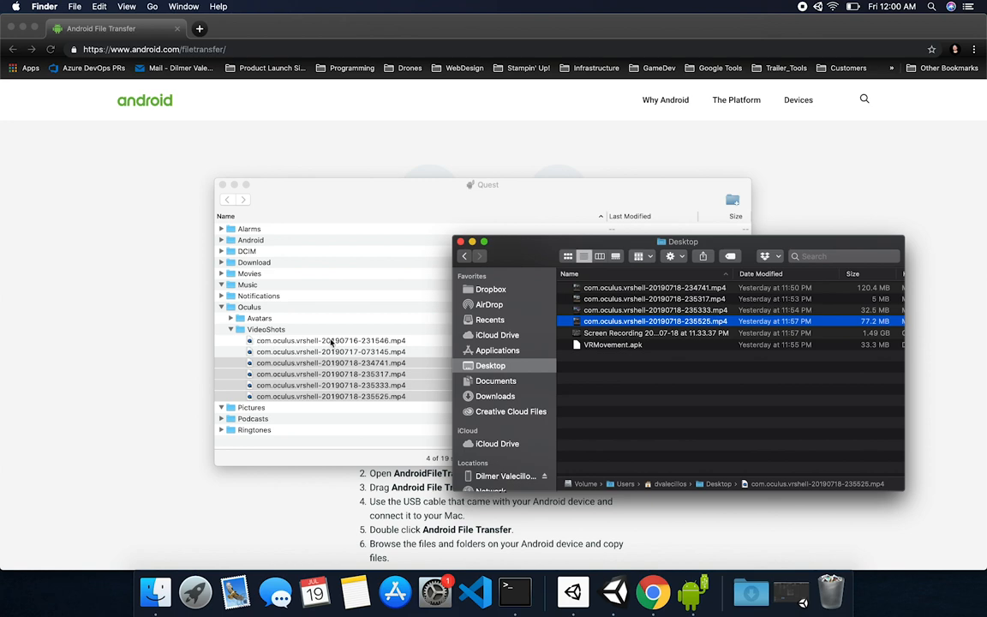